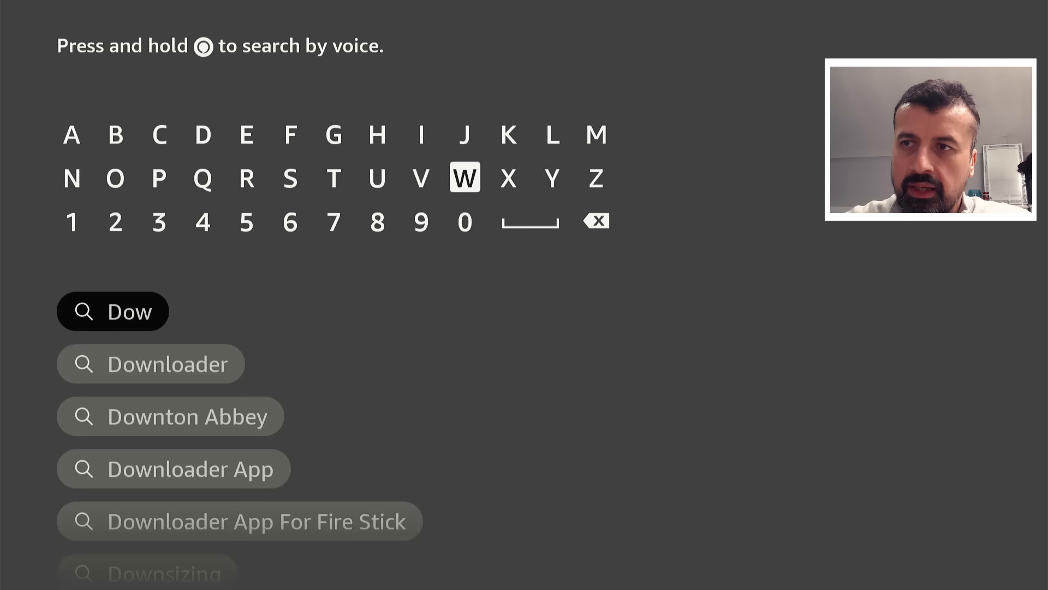
- Search 'Dow', download and install the Downloader app, dismiss the notice, and return home
{"action": "left_click", "coordinate": [151, 363]}
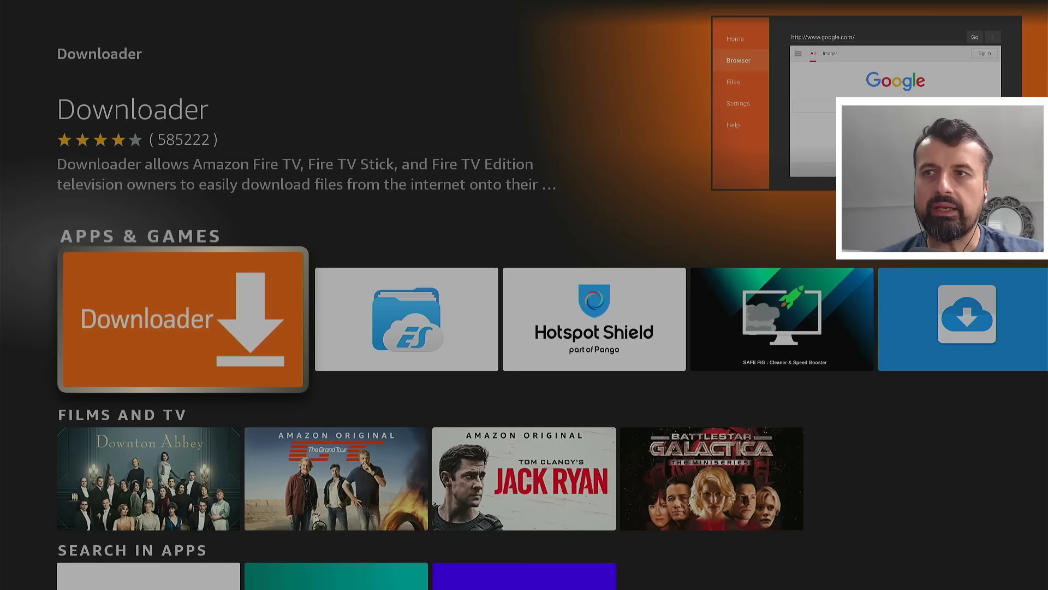
{"action": "left_click", "coordinate": [182, 319]}
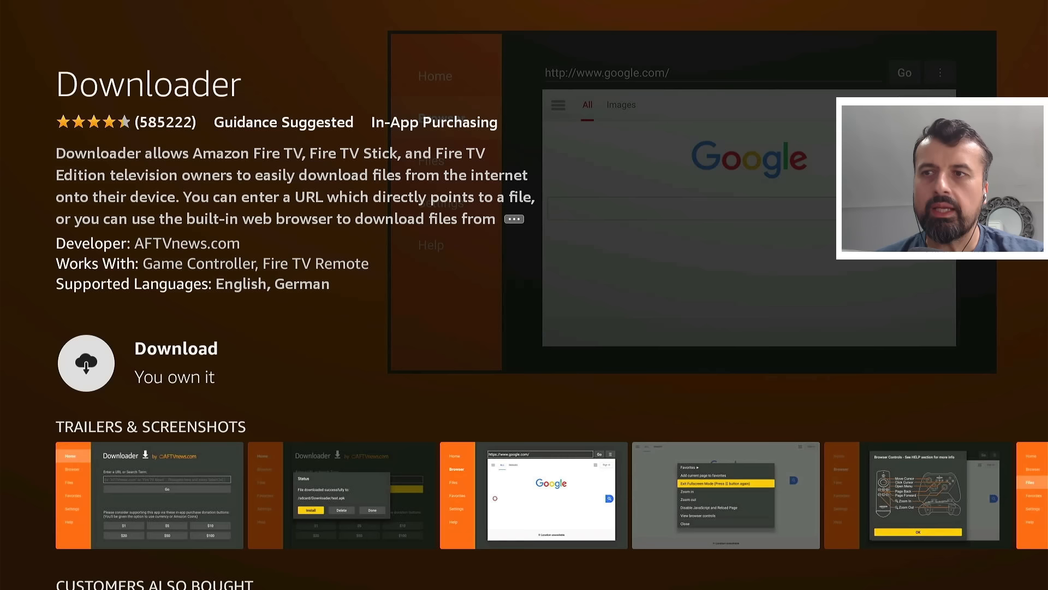
{"action": "left_click", "coordinate": [86, 363]}
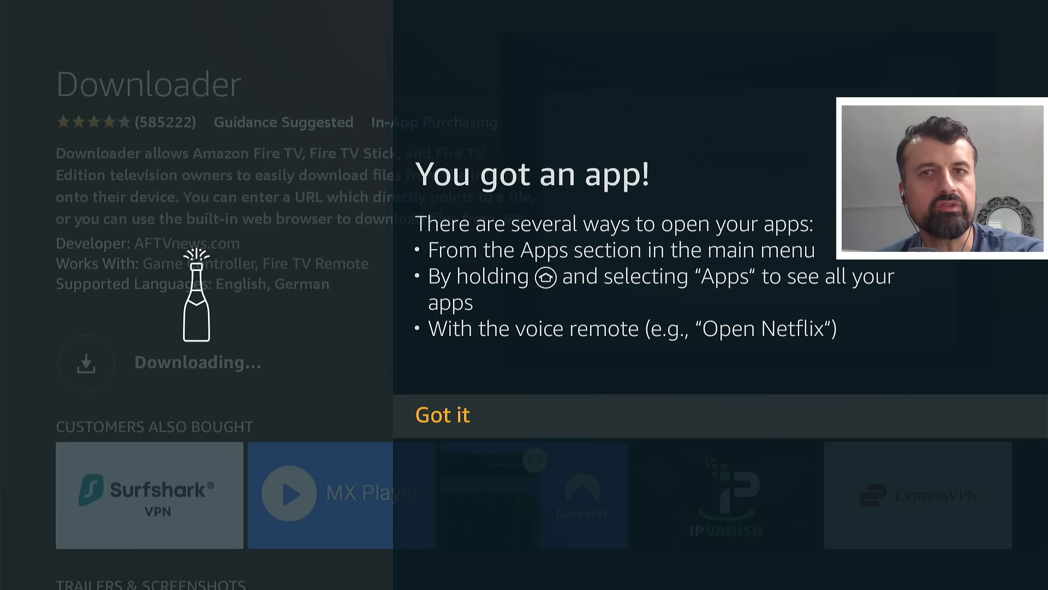
{"action": "left_click", "coordinate": [443, 414]}
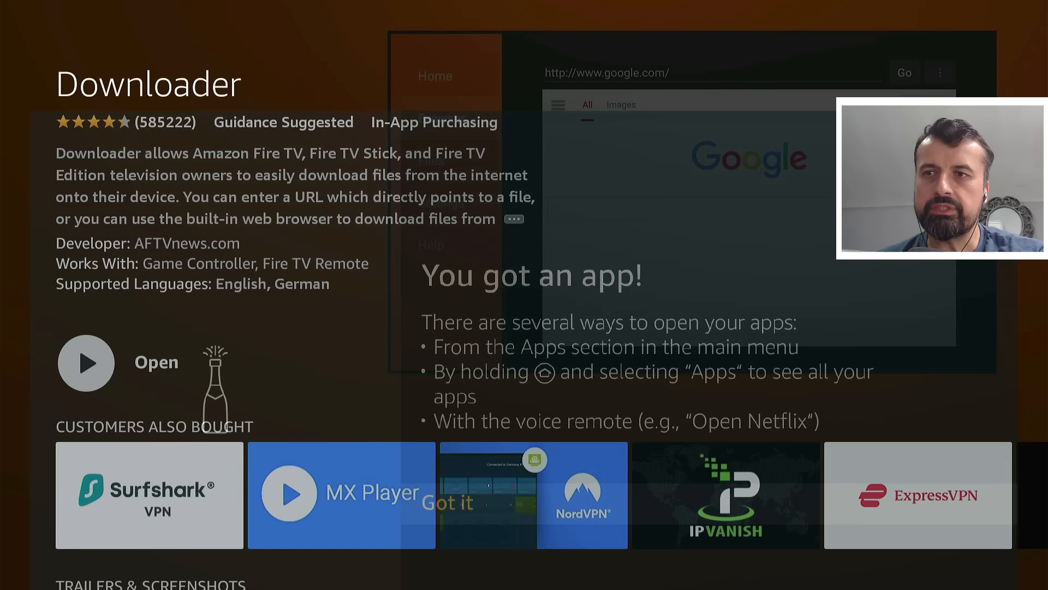
{"action": "key", "text": "home"}
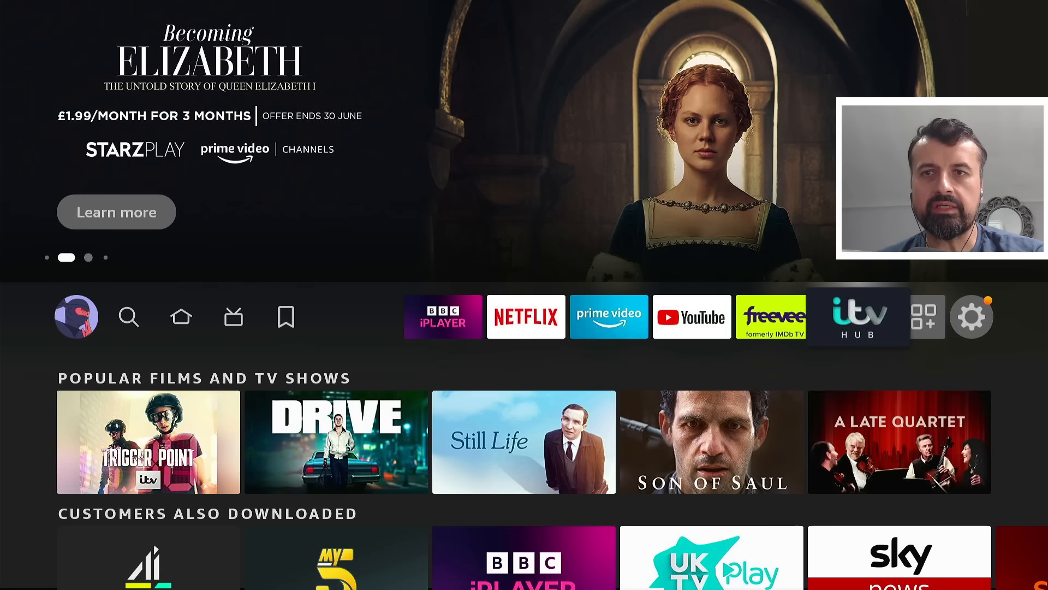
- Go into Settings via the gear icon and select My Fire TV
{"action": "left_click", "coordinate": [971, 316]}
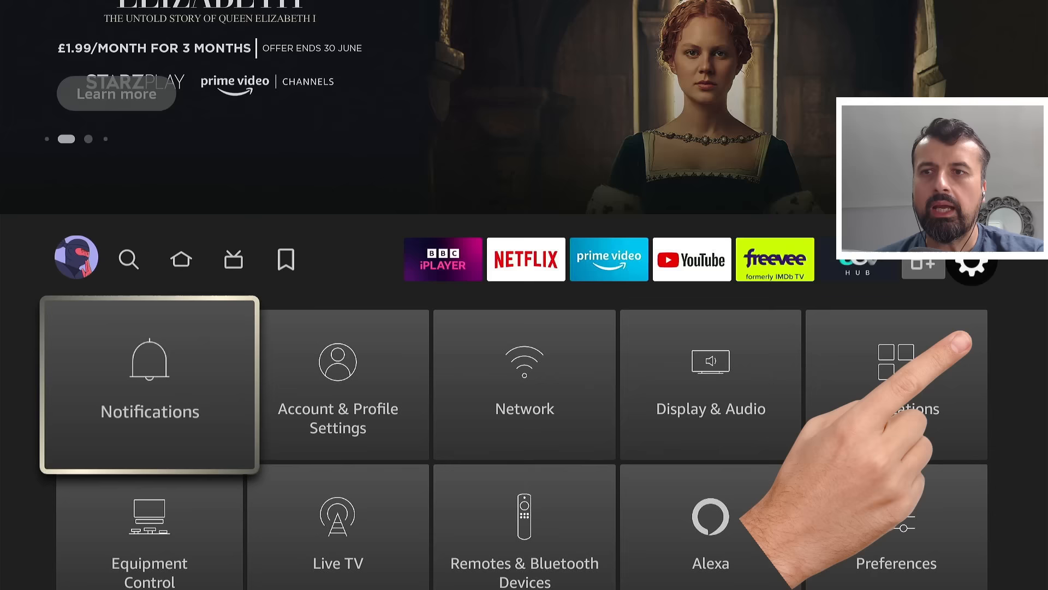
{"action": "left_click", "coordinate": [896, 385]}
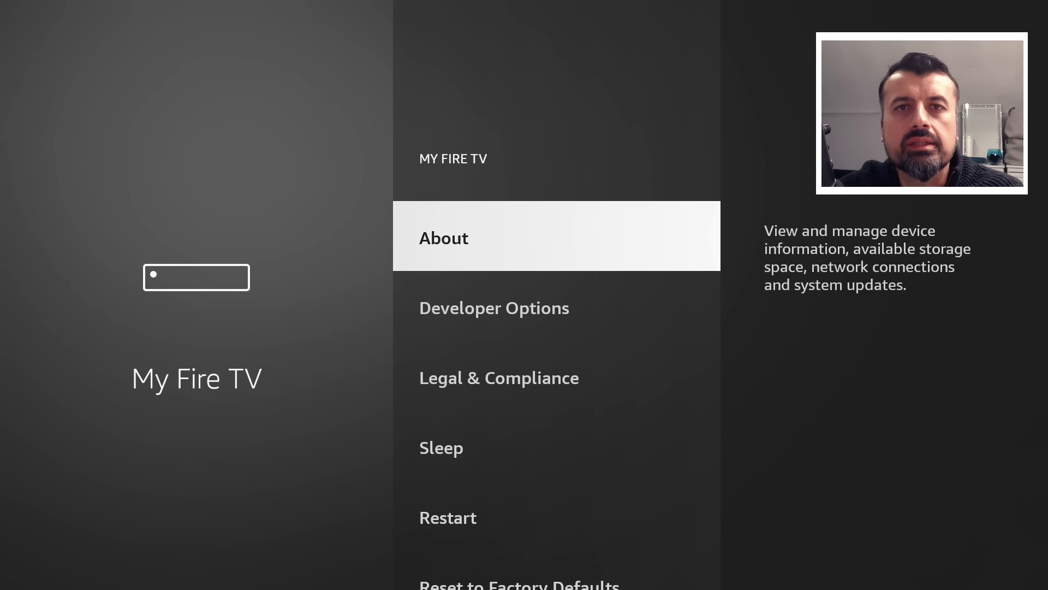
{"action": "scroll", "scroll_direction": "down", "scroll_amount": 3}
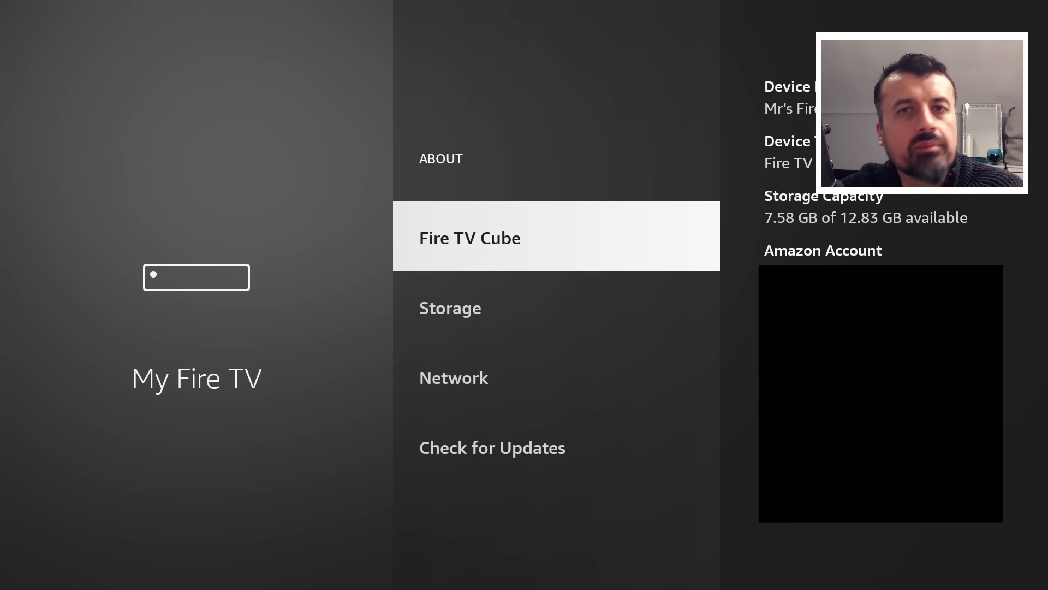
{"action": "left_click", "coordinate": [470, 238]}
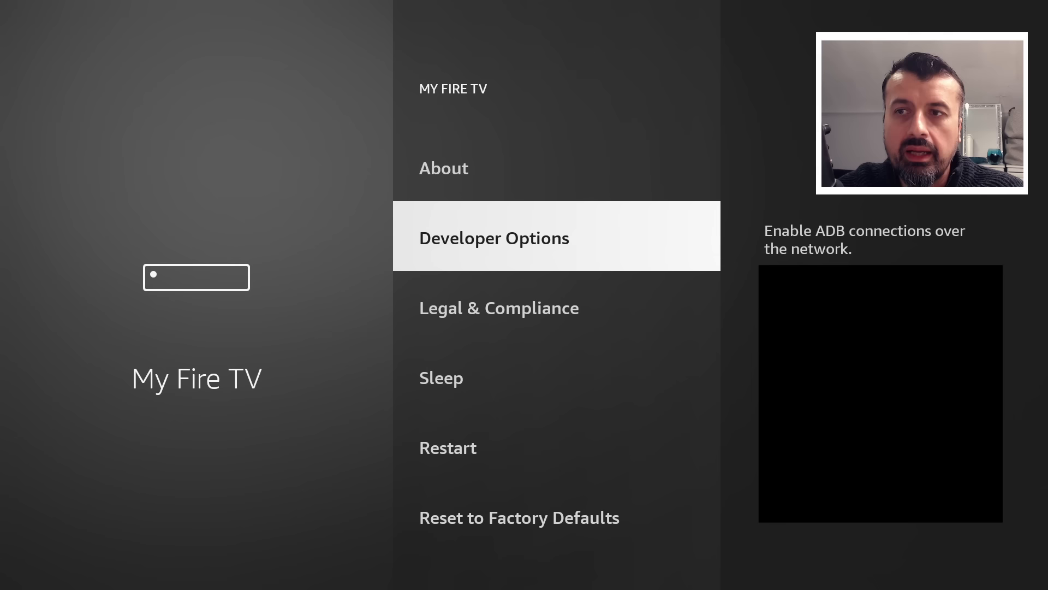
- Enter Developer Options and select Install unknown apps
{"action": "left_click", "coordinate": [494, 237]}
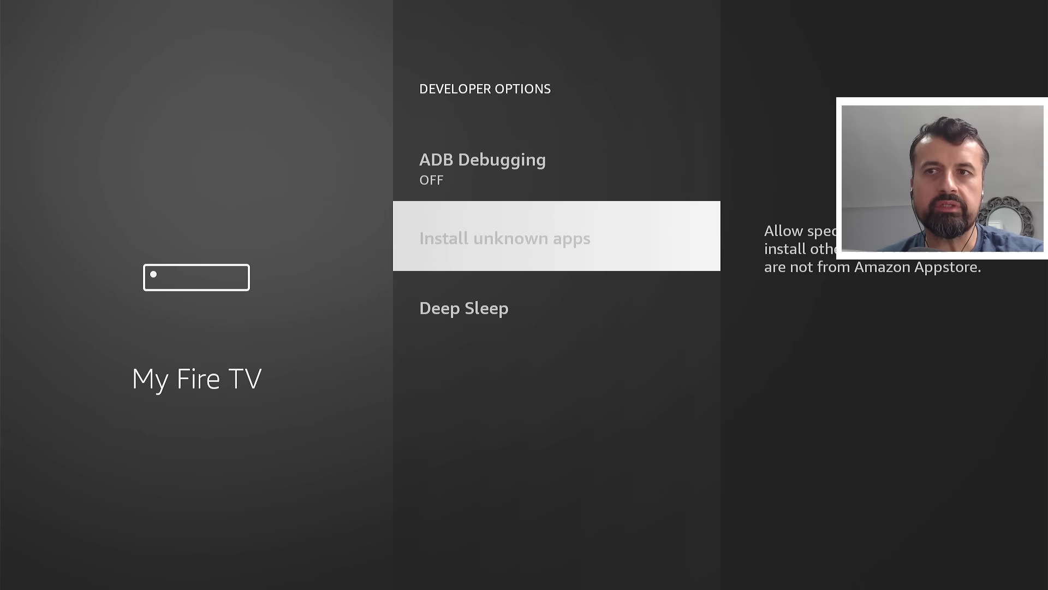
{"action": "left_click", "coordinate": [554, 236]}
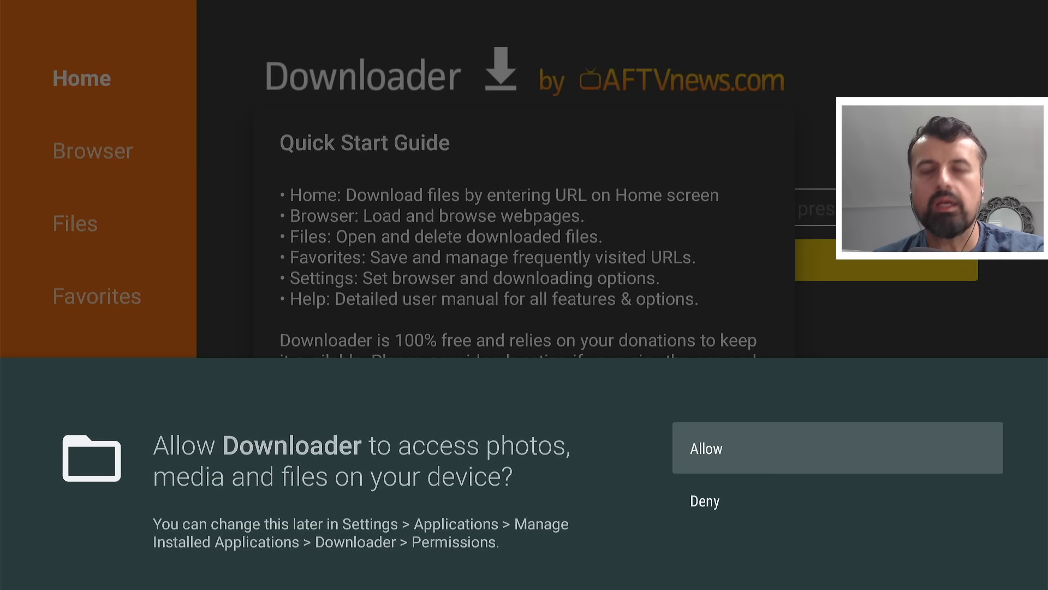
- Allow Downloader file access, close the Quick Start Guide, and select the URL field
{"action": "left_click", "coordinate": [837, 447]}
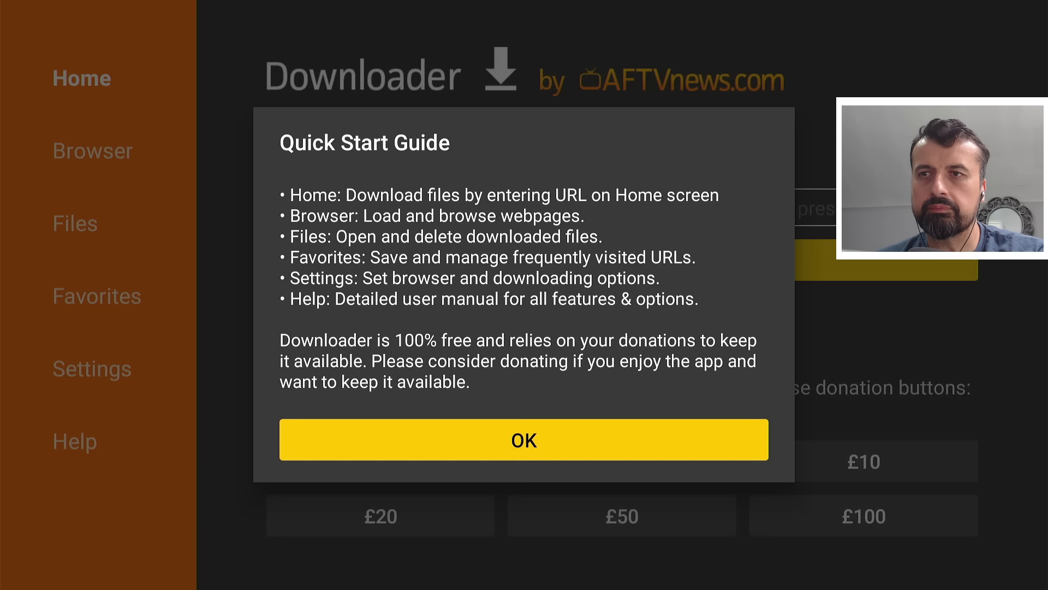
{"action": "left_click", "coordinate": [523, 440]}
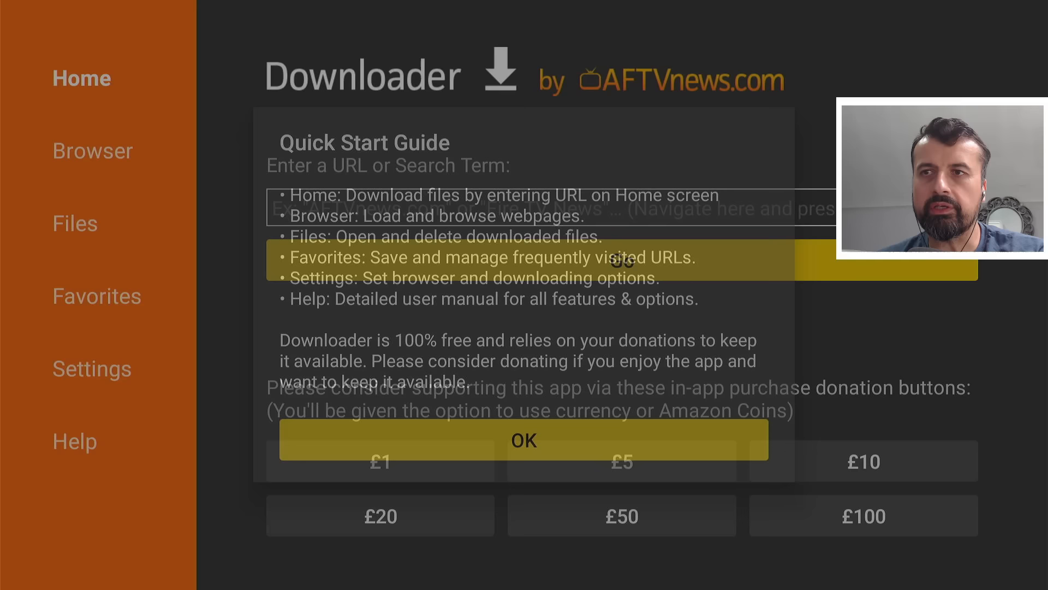
{"action": "left_click", "coordinate": [523, 440]}
{"action": "type", "text": "729611"}
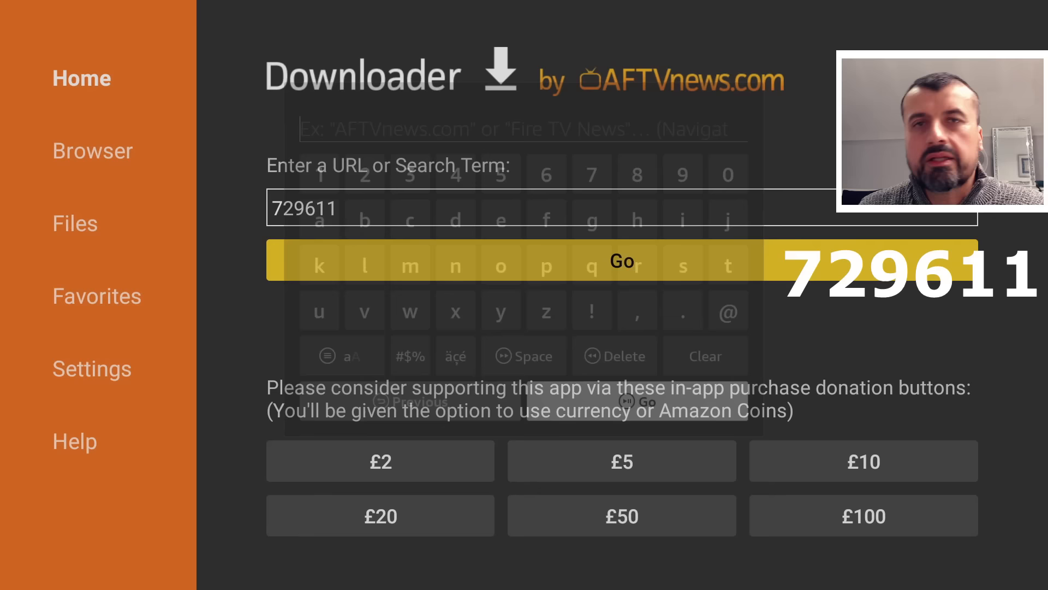
- Submit code 729611 to load the Ultimate Firestick Jailbreak Guide page
{"action": "left_click", "coordinate": [621, 261]}
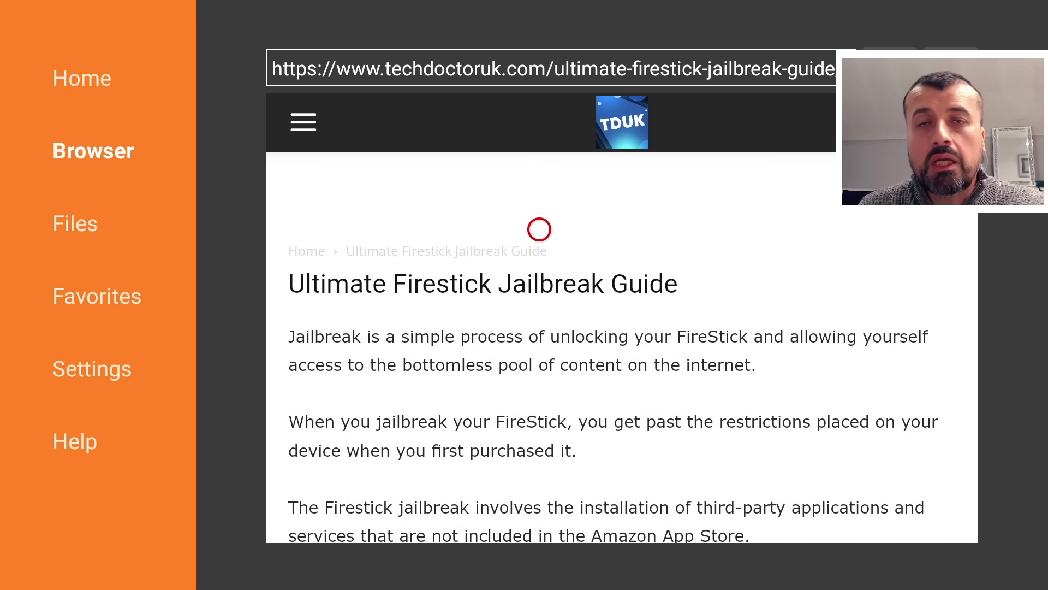
{"action": "scroll", "scroll_direction": "down", "scroll_amount": 3}
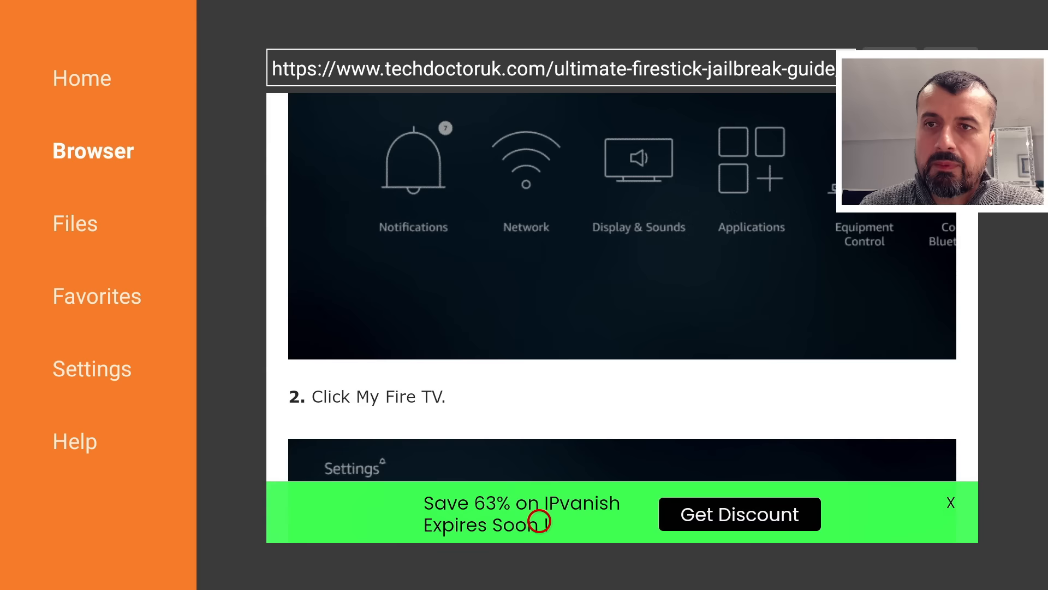
{"action": "scroll", "scroll_direction": "down", "scroll_amount": 3}
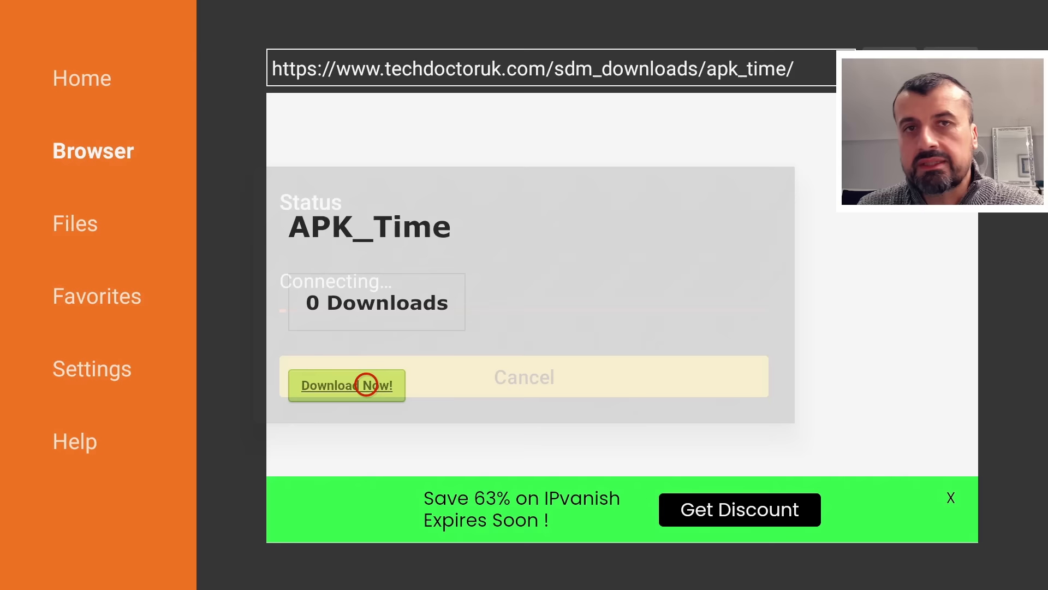
- Start the APK_Time download with Download Now
{"action": "left_click", "coordinate": [346, 385]}
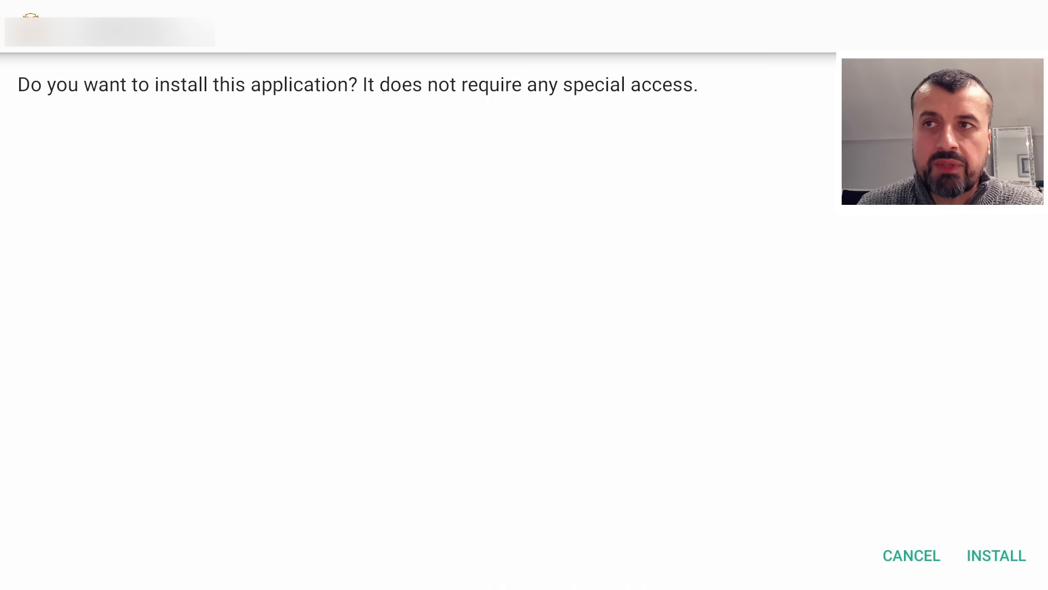
- Install the downloaded APK_Time app and bring up the Fire TV settings menu
{"action": "left_click", "coordinate": [995, 554]}
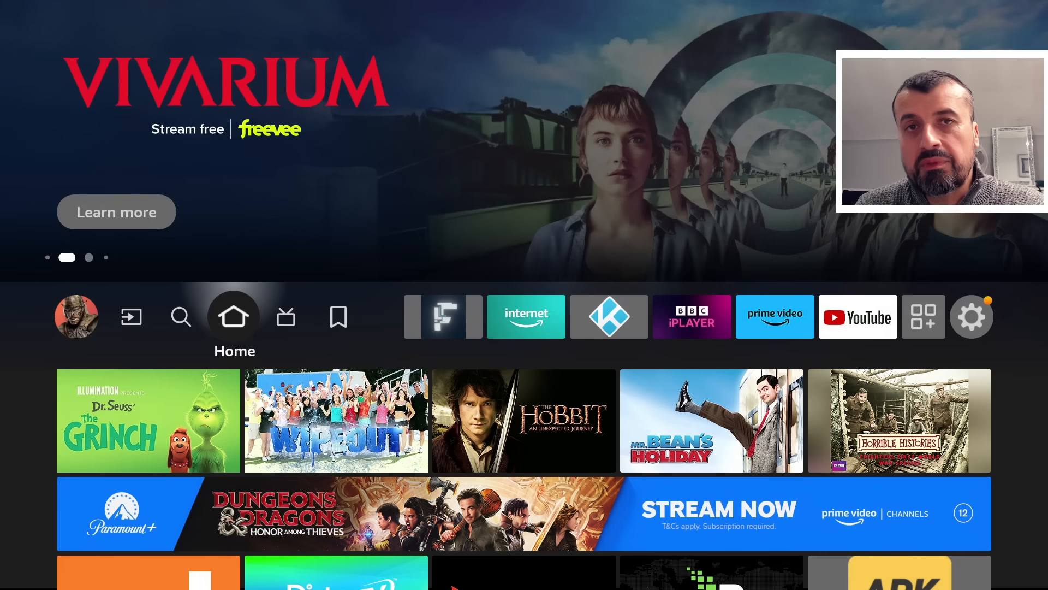
{"action": "left_click", "coordinate": [971, 316]}
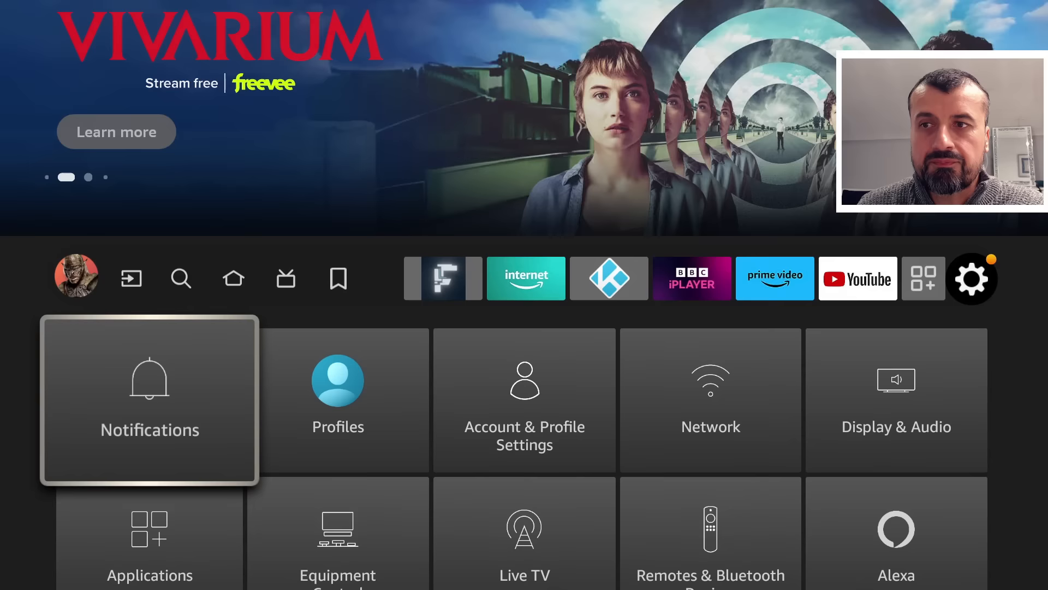
- Turn on Install Unknown Apps for APKTime under My Fire TV Developer Options
{"action": "scroll", "scroll_direction": "down", "scroll_amount": 3}
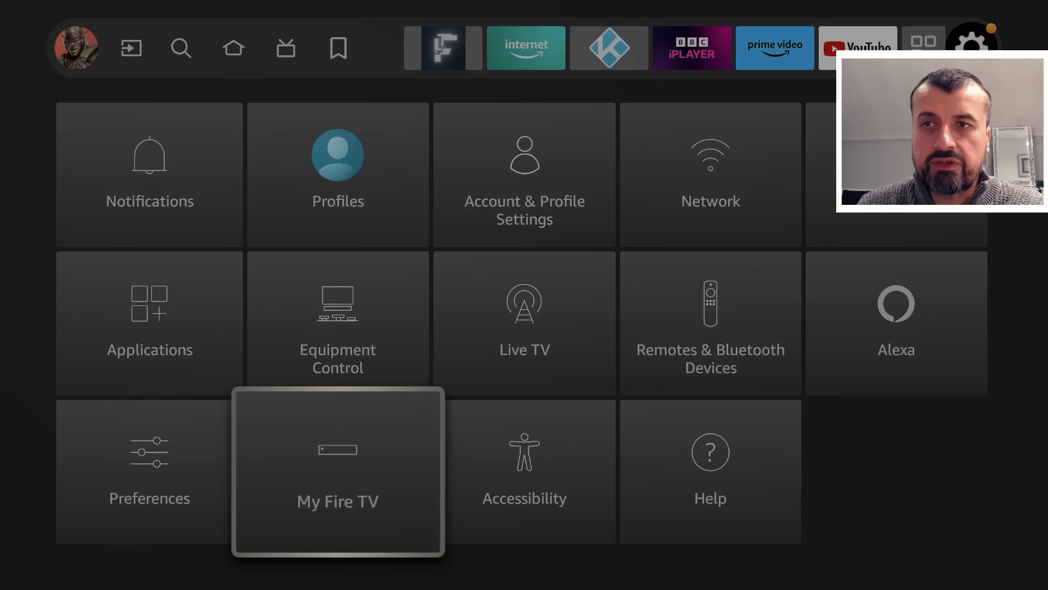
{"action": "left_click", "coordinate": [338, 470]}
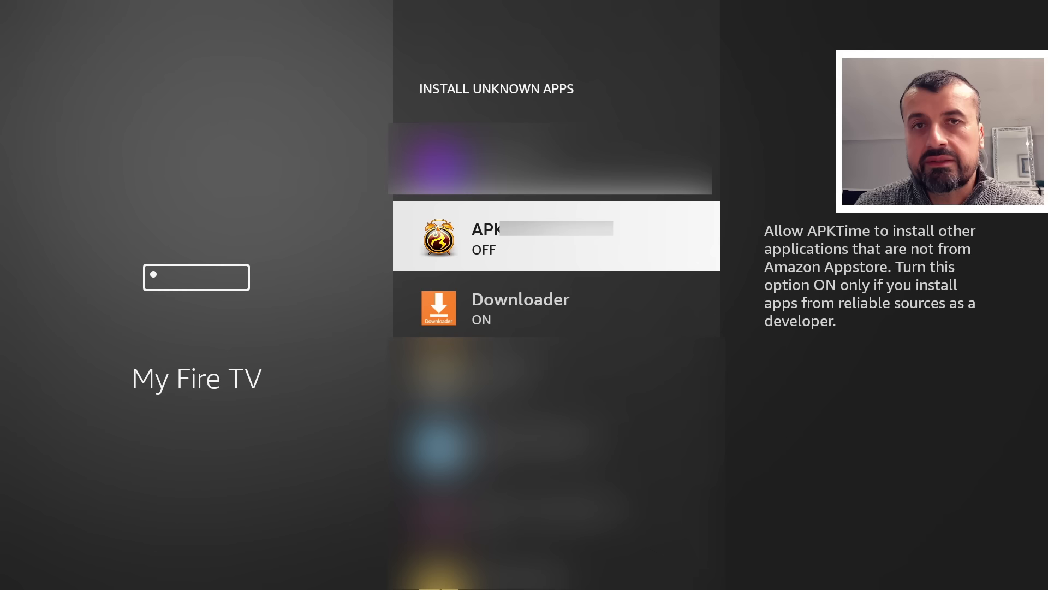
{"action": "left_click", "coordinate": [556, 234]}
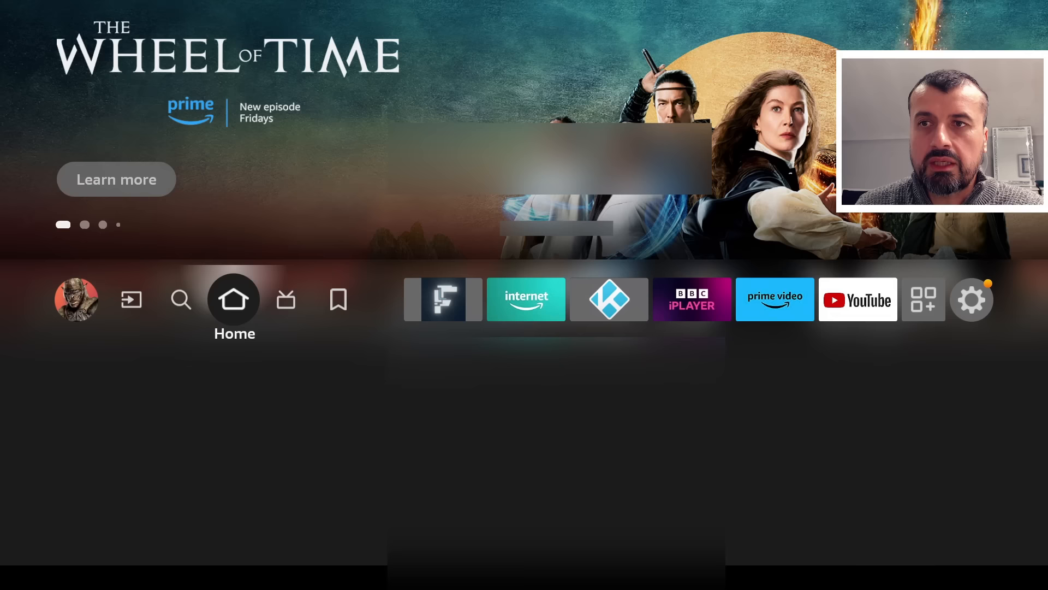
- Launch APK Time from the Your Apps & Channels list
{"action": "left_click", "coordinate": [923, 299]}
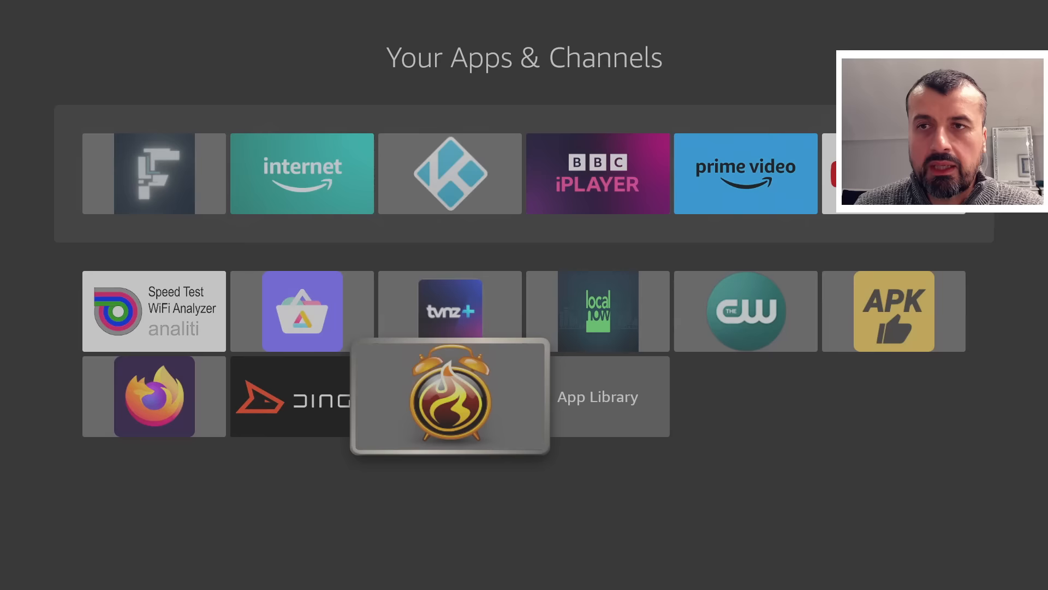
{"action": "left_click", "coordinate": [450, 396]}
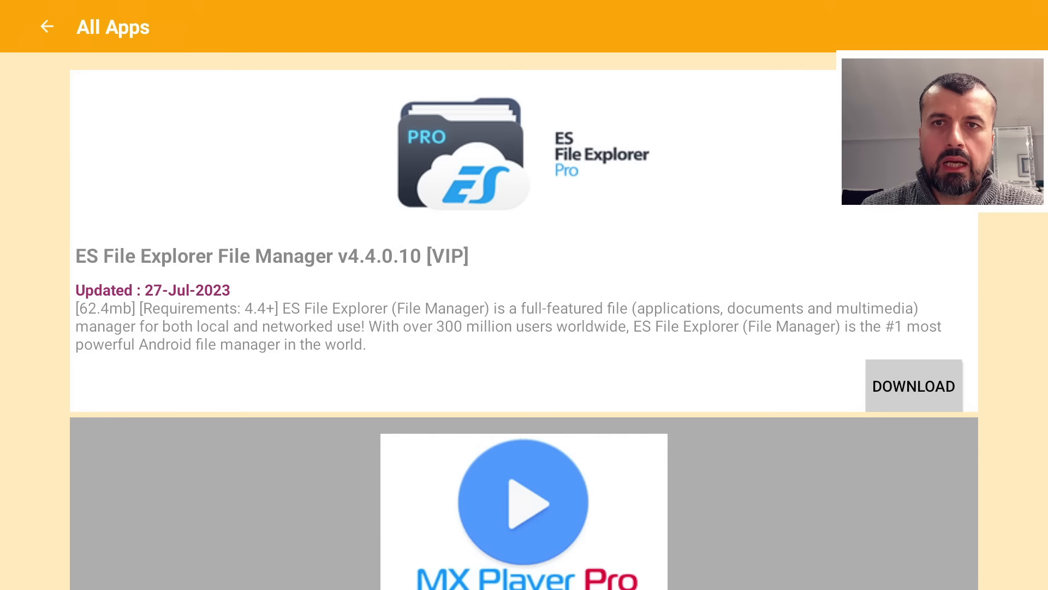
- Download and install ES File Explorer, then relaunch APK Time from Your Apps & Channels
{"action": "left_click", "coordinate": [912, 386]}
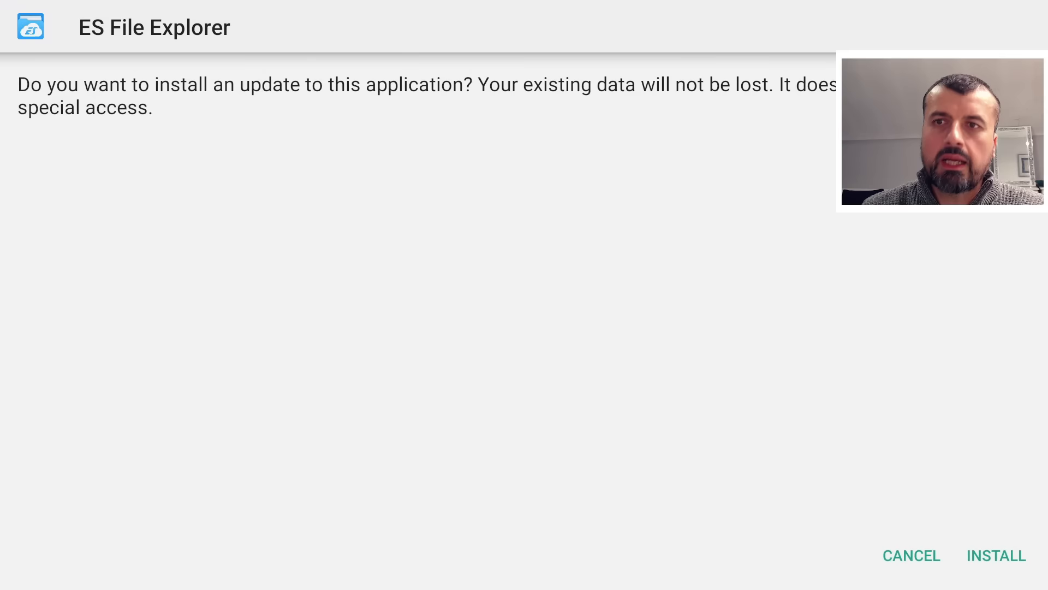
{"action": "left_click", "coordinate": [996, 555]}
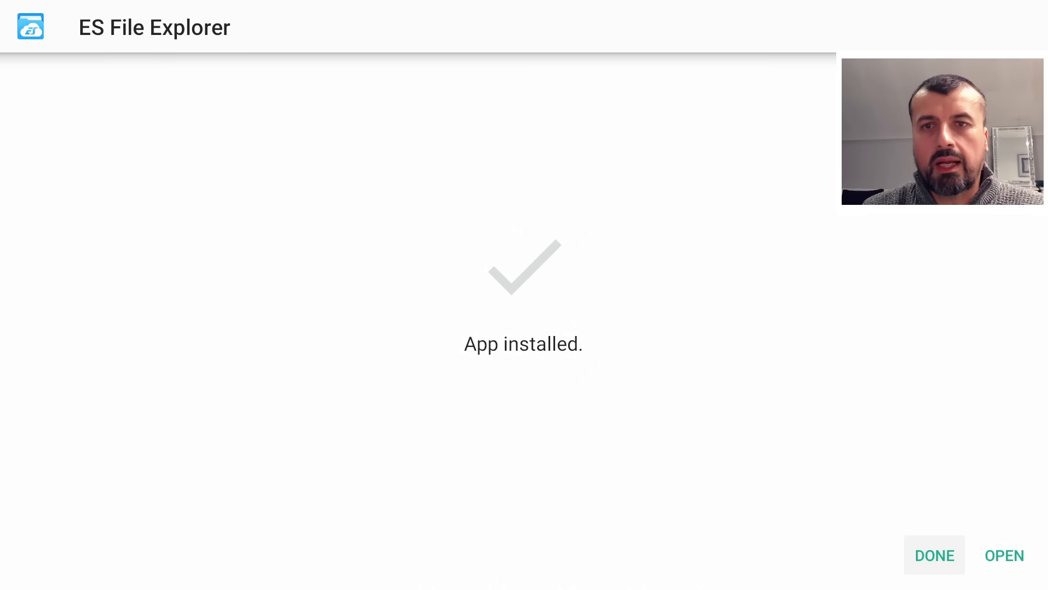
{"action": "left_click", "coordinate": [934, 555]}
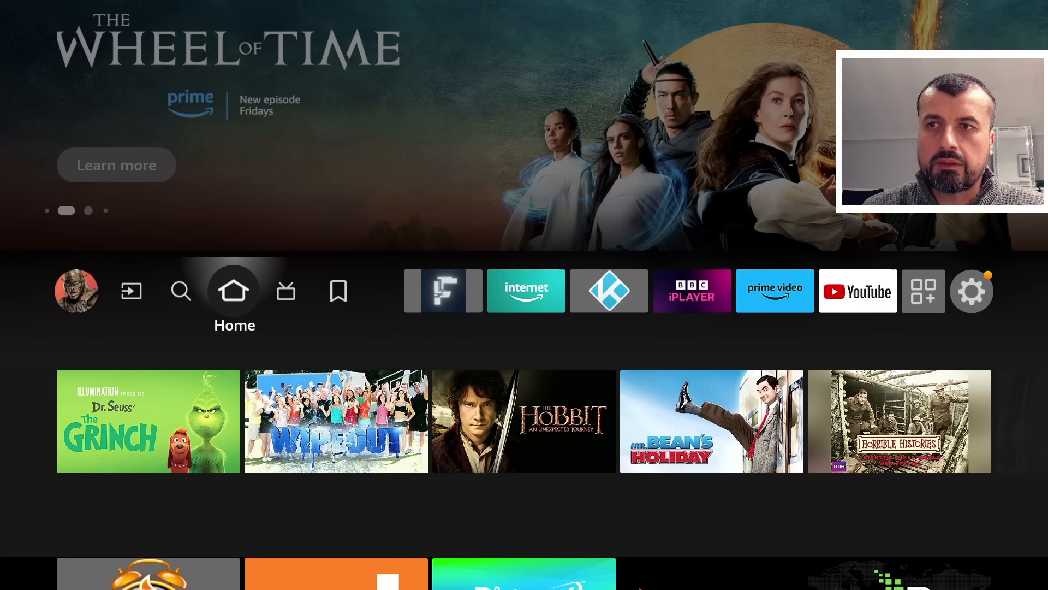
{"action": "left_click", "coordinate": [923, 290]}
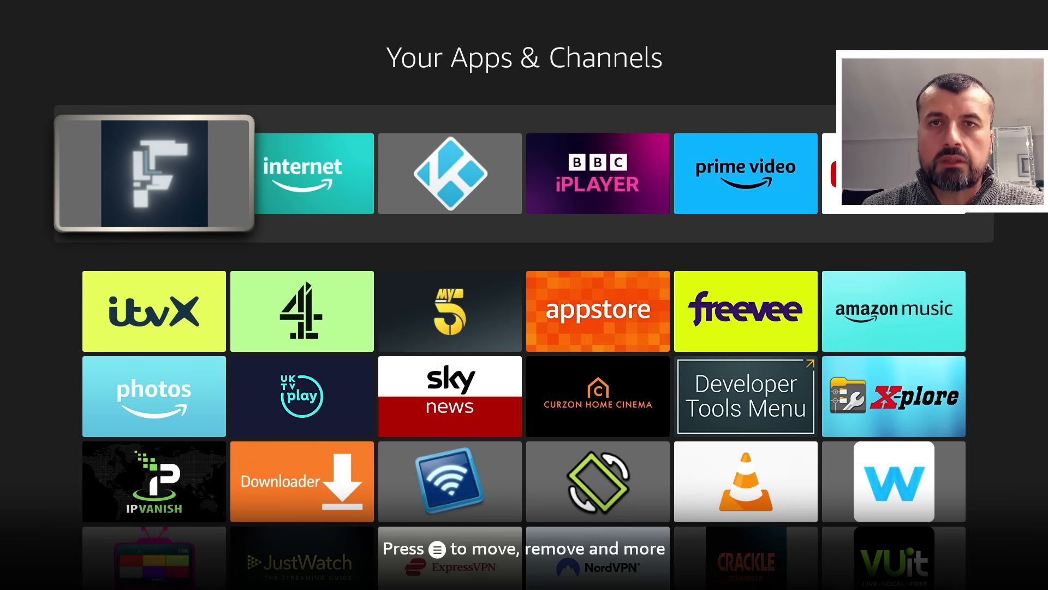
{"action": "left_click", "coordinate": [152, 174]}
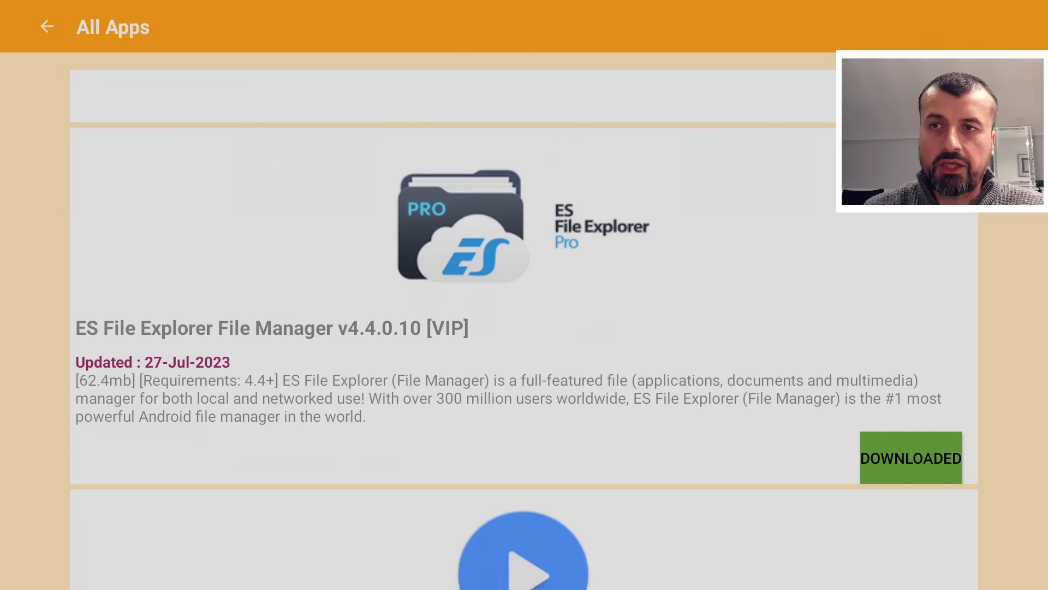
- Download the Aptoide Android App Store from its APK Time listing and confirm the install
{"action": "left_click", "coordinate": [47, 27]}
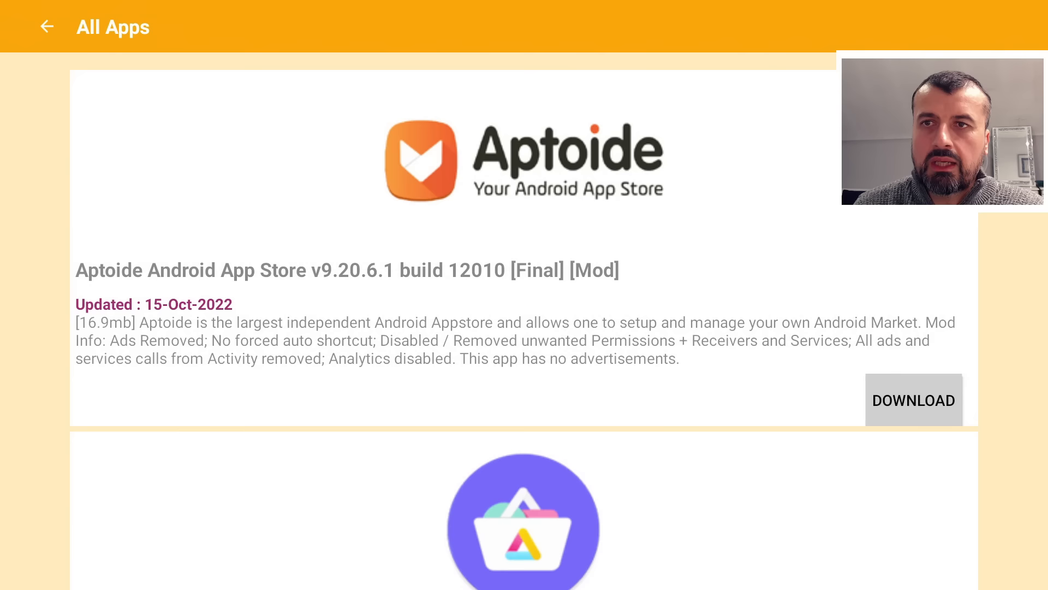
{"action": "left_click", "coordinate": [912, 399]}
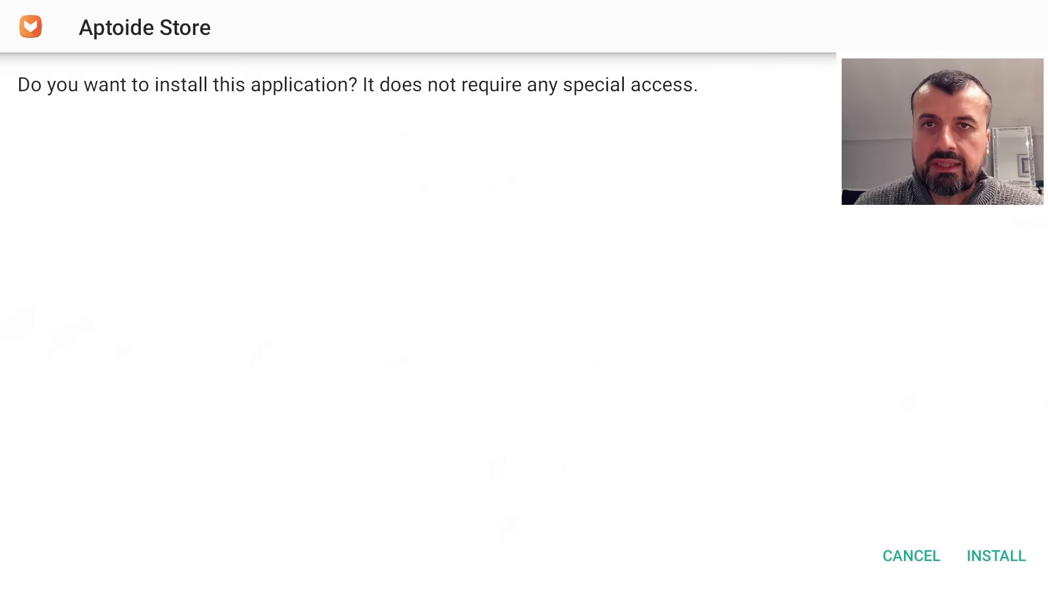
{"action": "left_click", "coordinate": [996, 555]}
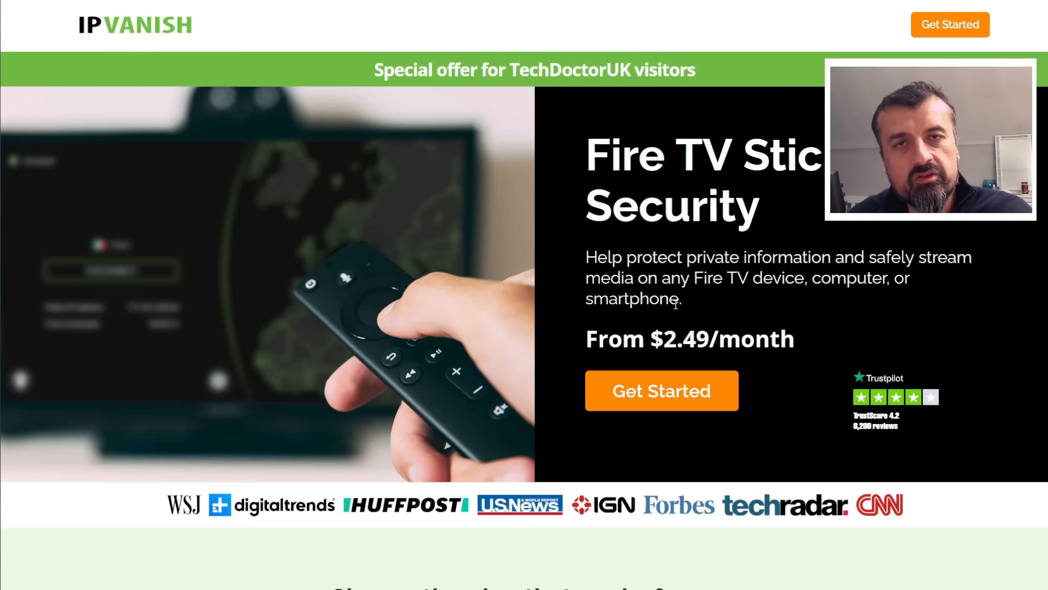
- Select Get Started on the IPVanish landing page to reach checkout
{"action": "left_click", "coordinate": [660, 390]}
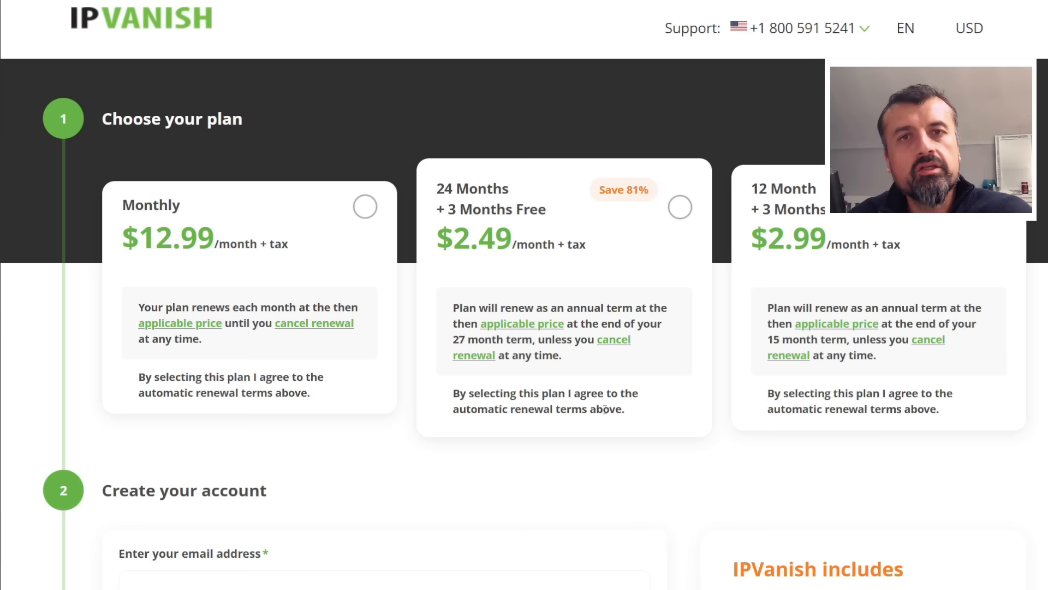